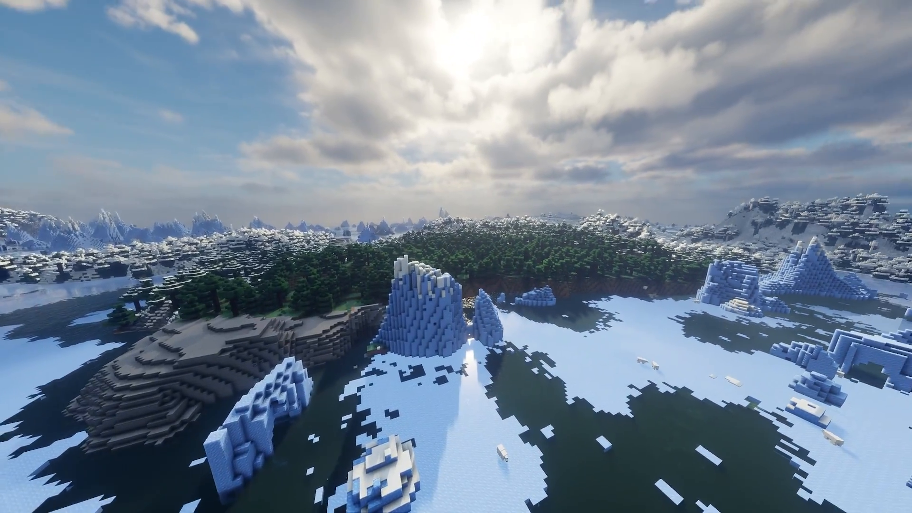
mouse_move(456, 257)
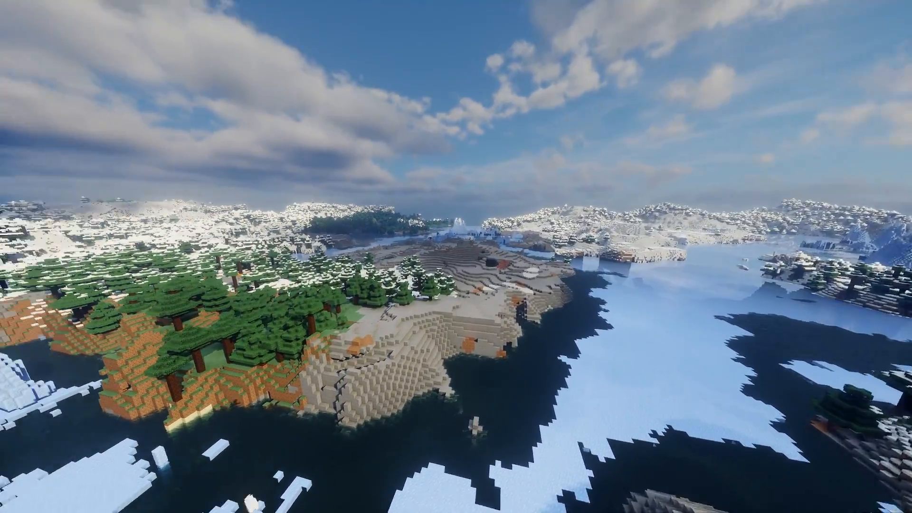
mouse_move(456, 257)
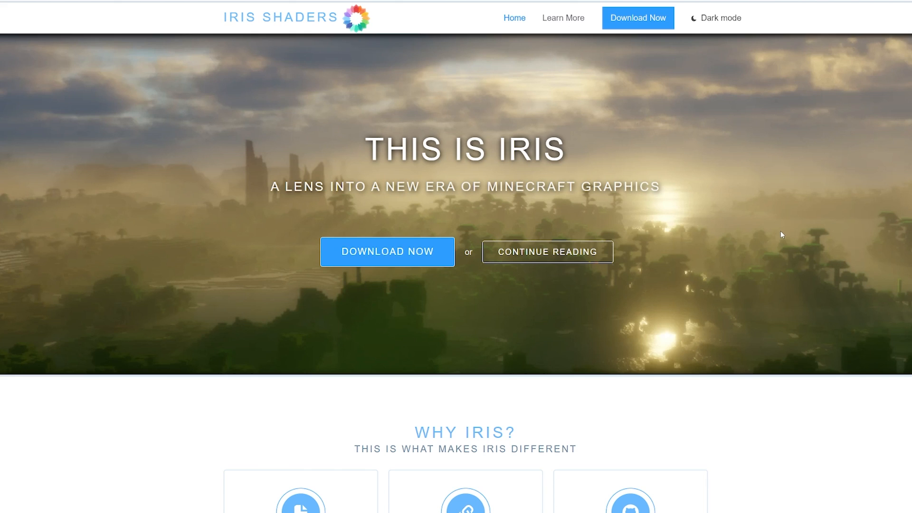
mouse_move(667, 226)
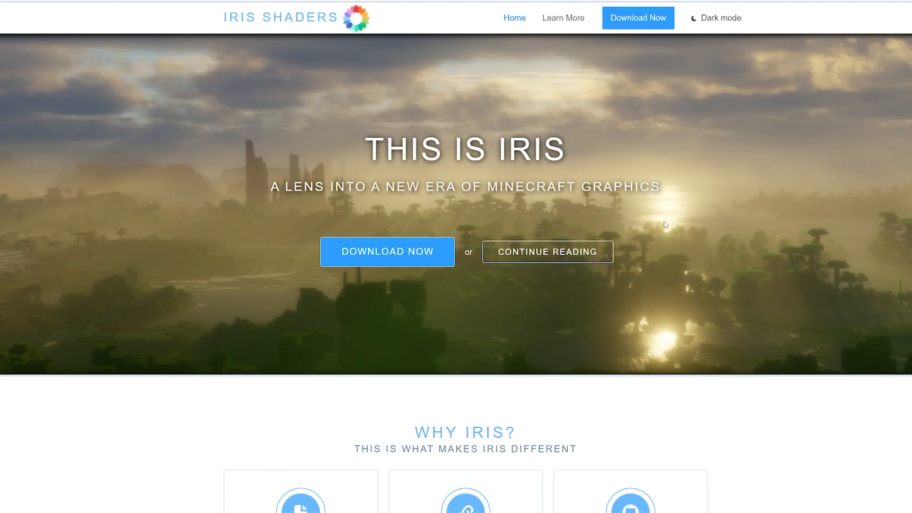
mouse_move(450, 274)
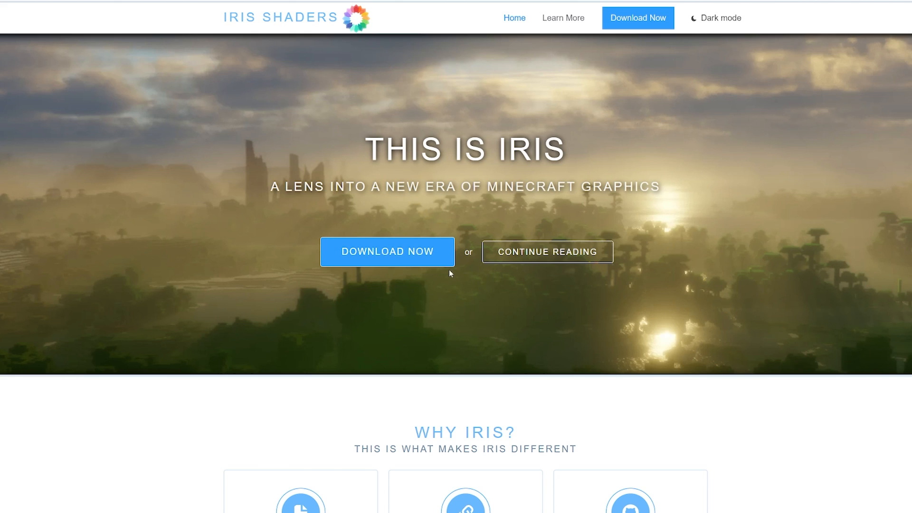
mouse_move(365, 178)
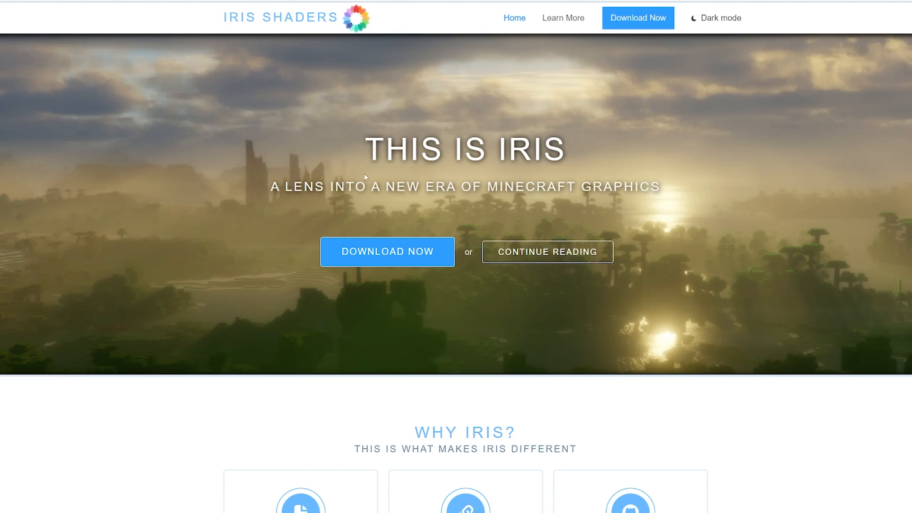
mouse_move(490, 193)
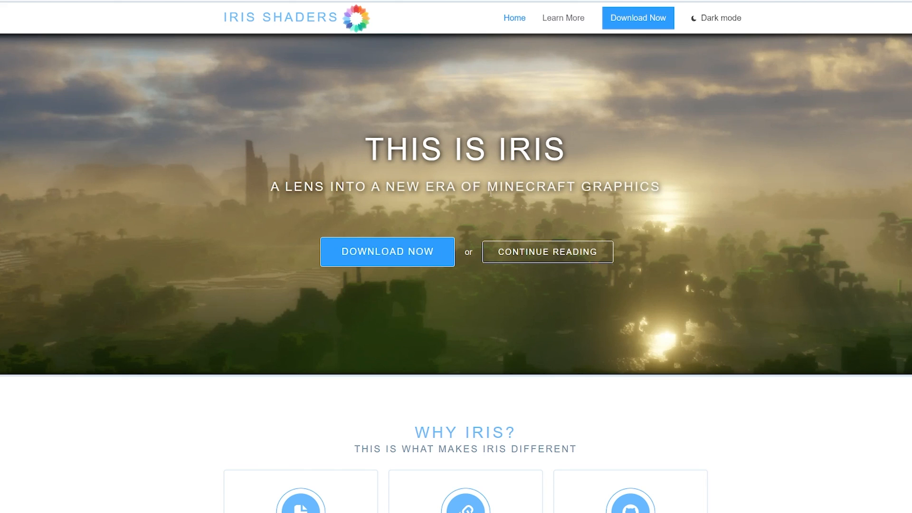
mouse_move(408, 256)
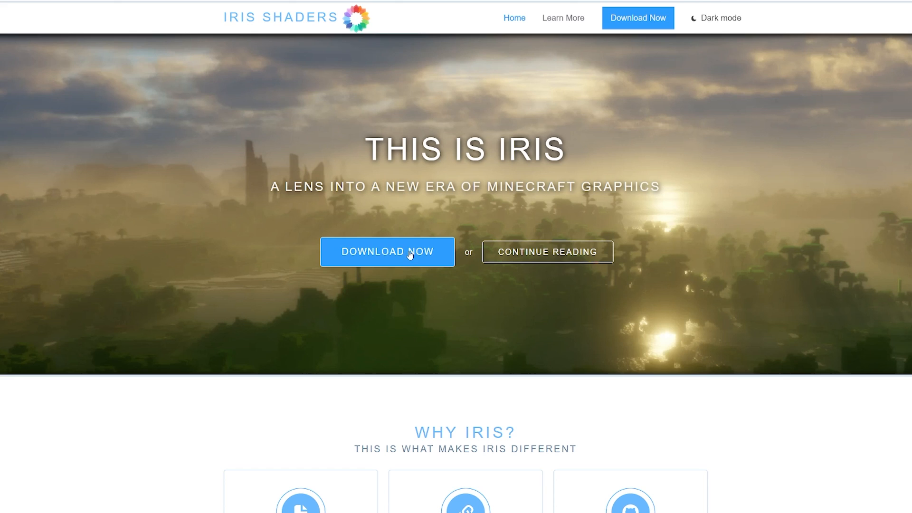
mouse_move(656, 151)
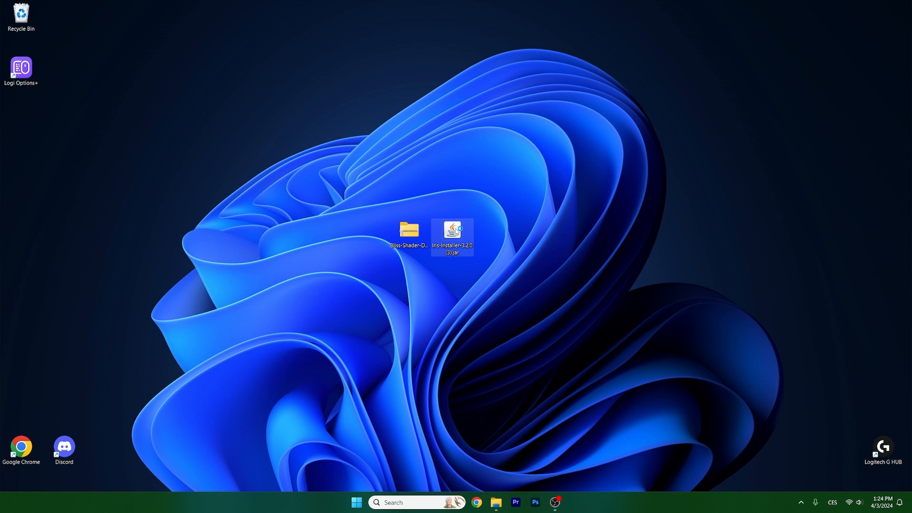
- Launch the installer, enable the Distant Horizons beta, choose Iris + Fabric for 1.20.4 and install into the existing mods folder
double_click(452, 230)
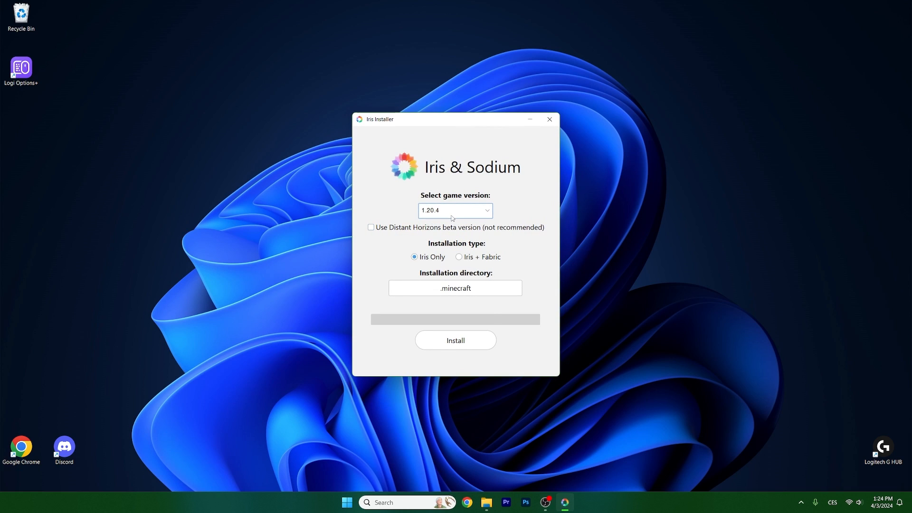
mouse_move(430, 215)
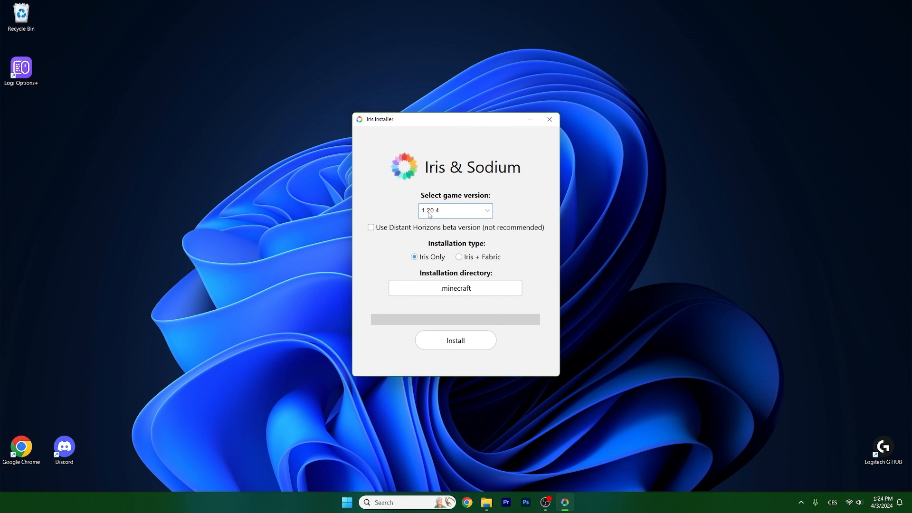
left_click(371, 227)
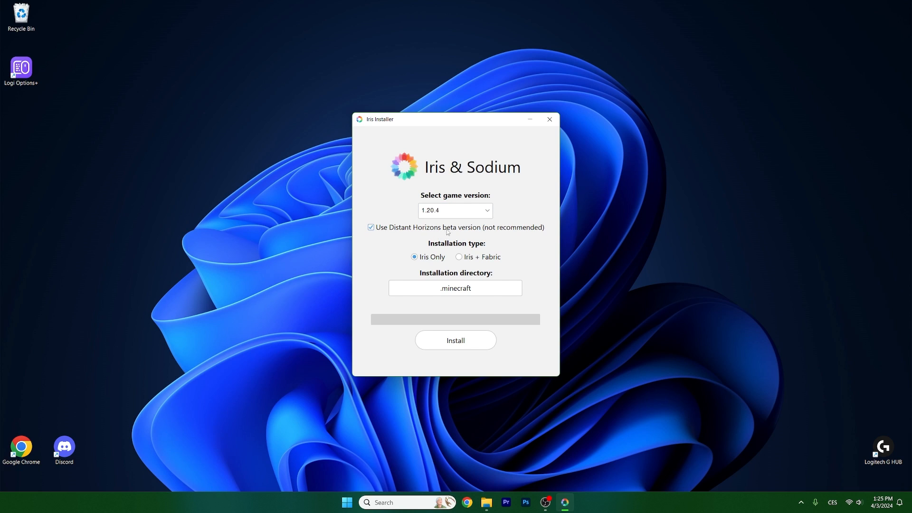
left_click(460, 257)
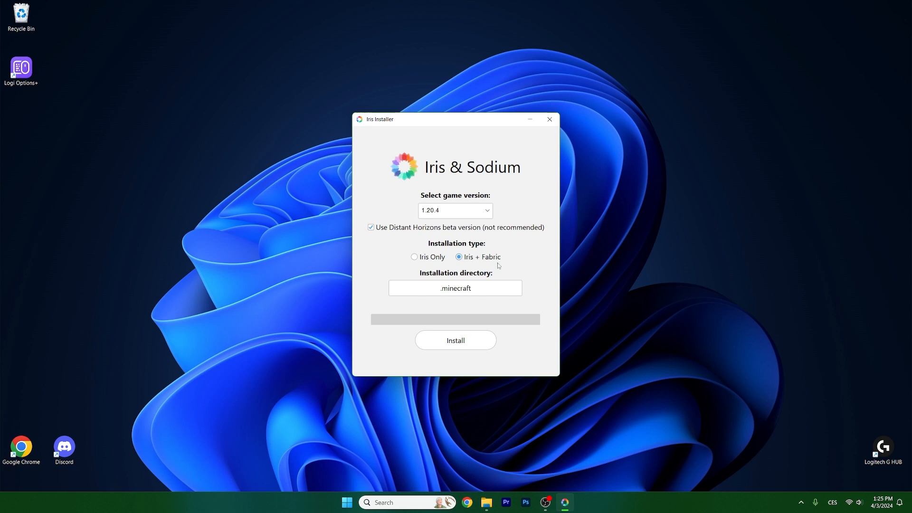
mouse_move(455, 340)
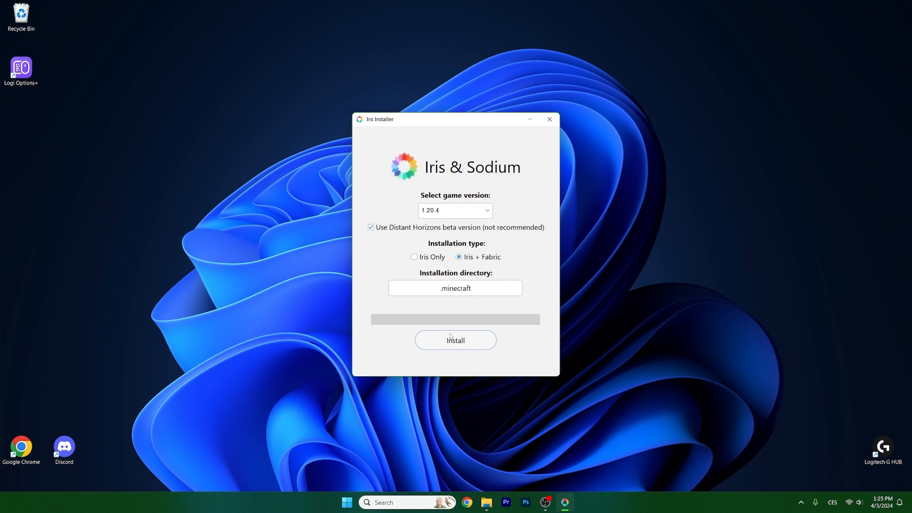
mouse_move(467, 358)
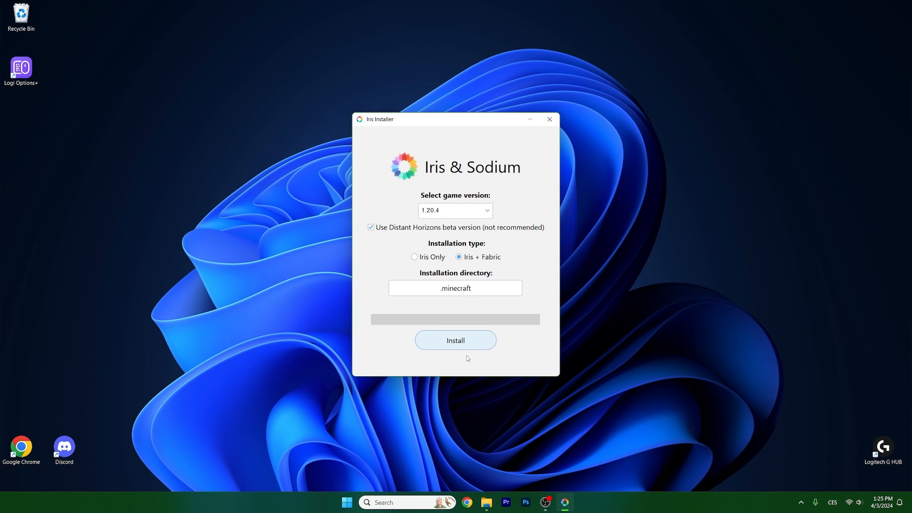
left_click(455, 340)
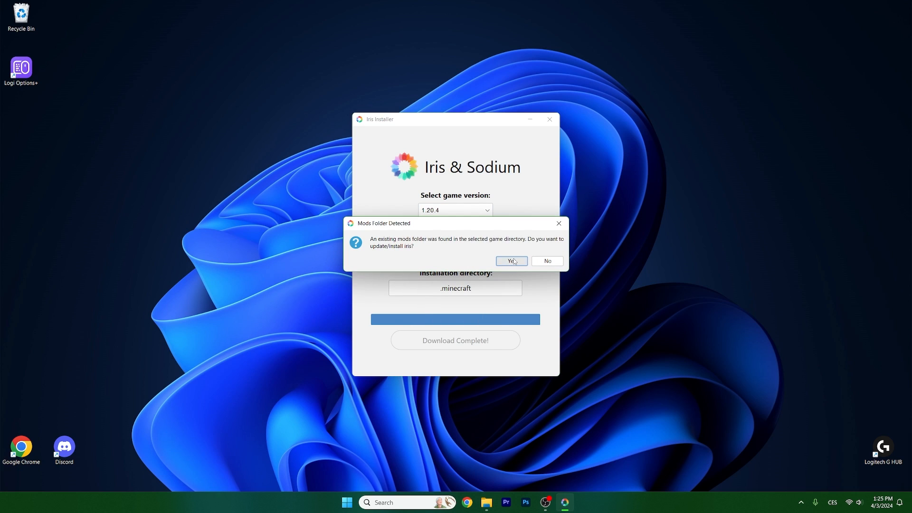
left_click(511, 260)
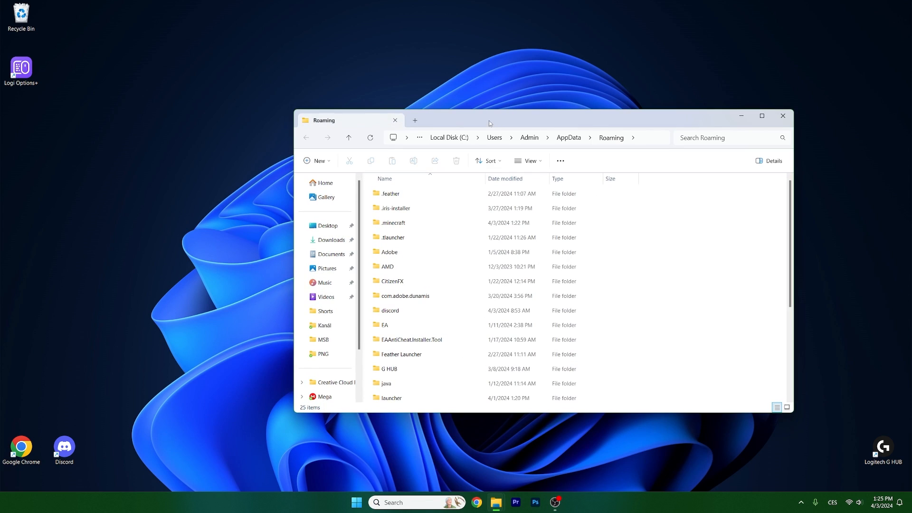
- Inspect the Indium and Sodium jars in .minecraft\mods and replace the older Bliss-Shader-DH.zip in shaderpacks
double_click(393, 223)
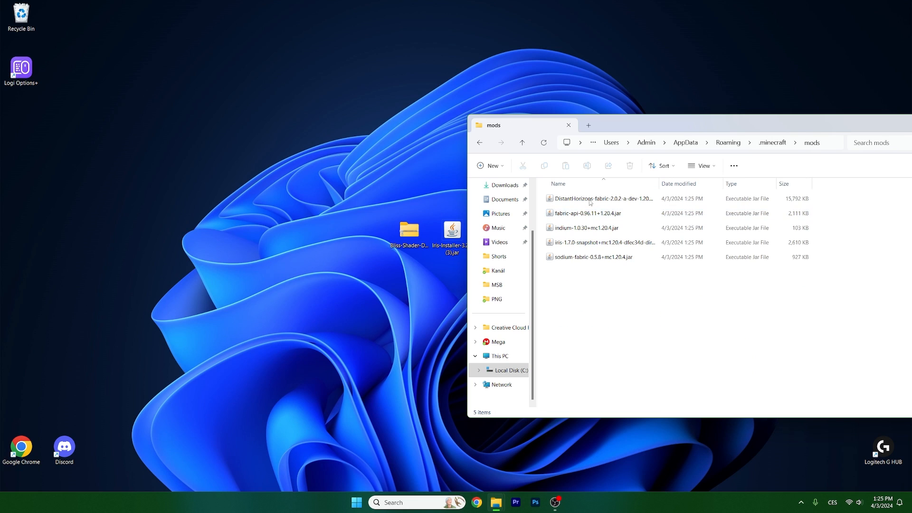
mouse_move(587, 265)
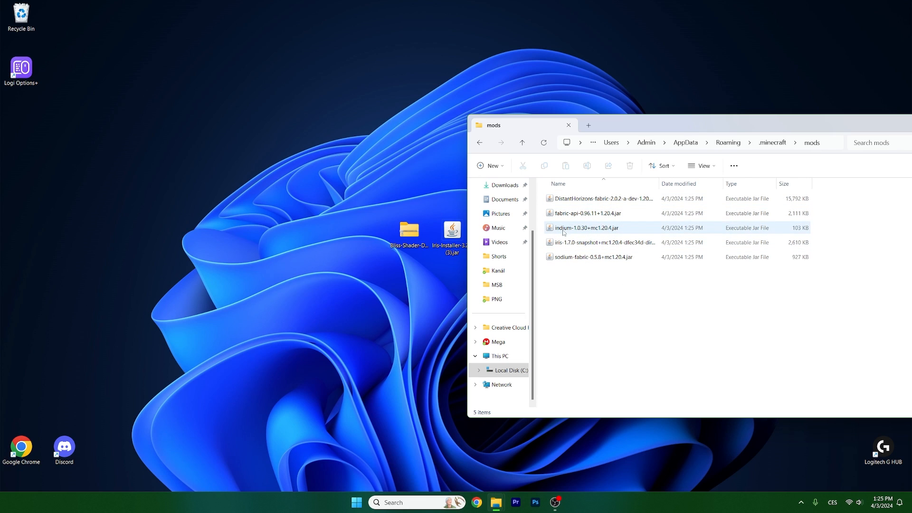
left_click(592, 256)
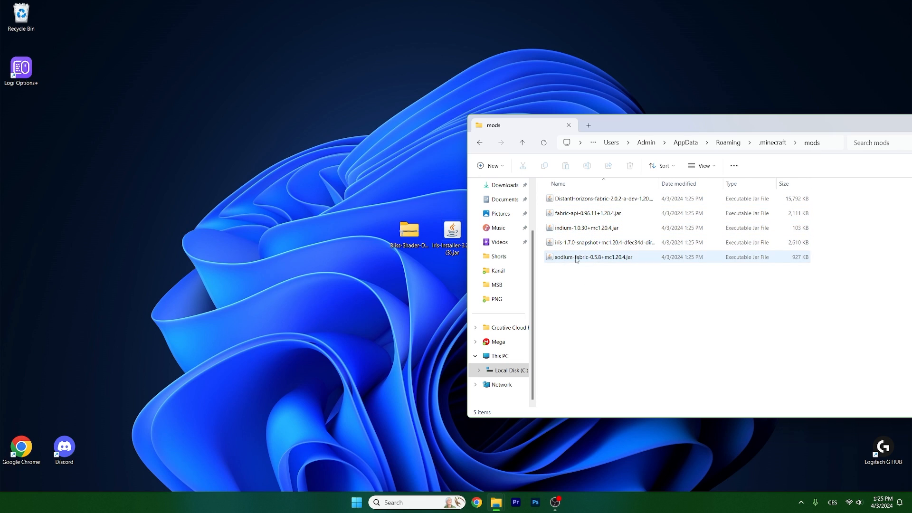
left_click(522, 143)
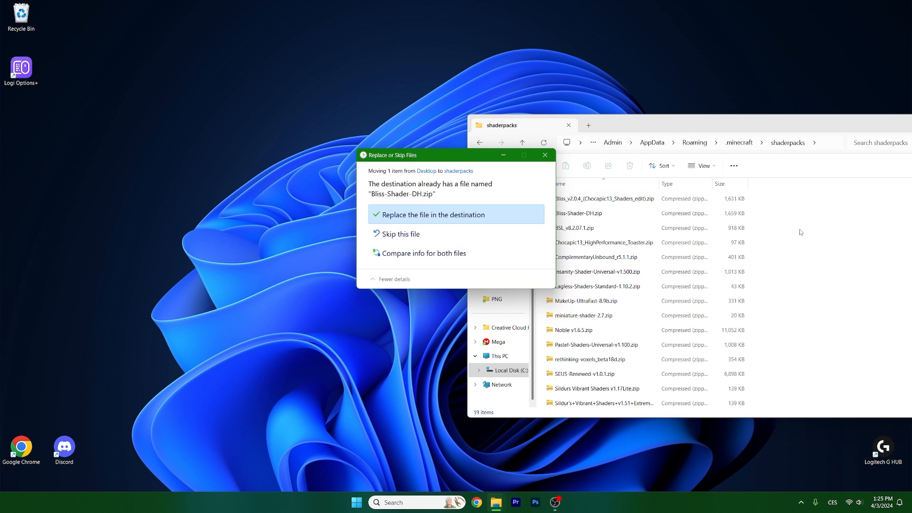
left_click(433, 213)
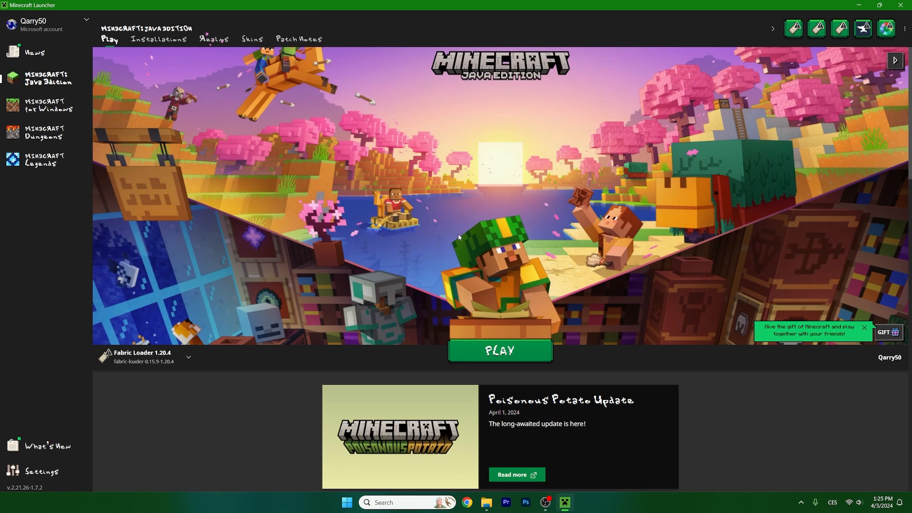
- Review the JVM memory arguments of the Fabric Loader 1.20.4 installation, then return to the Play page
left_click(159, 39)
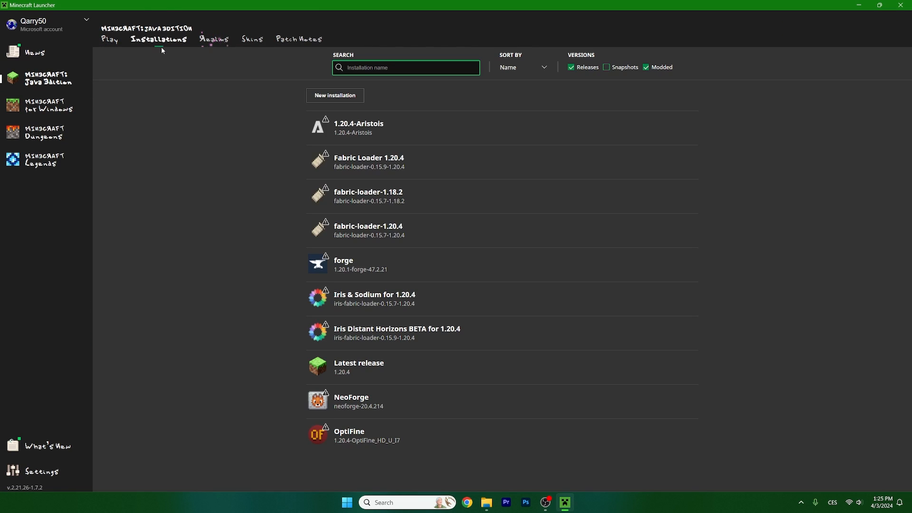
mouse_move(384, 162)
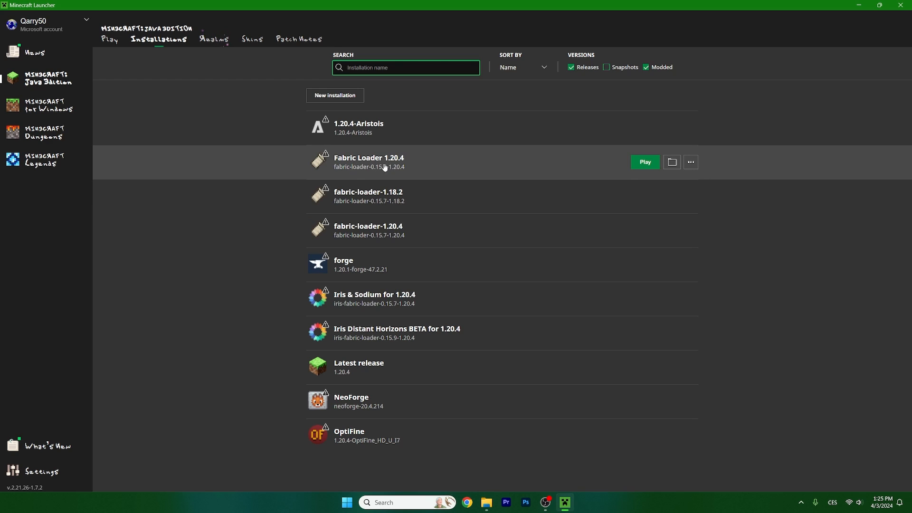
left_click(690, 162)
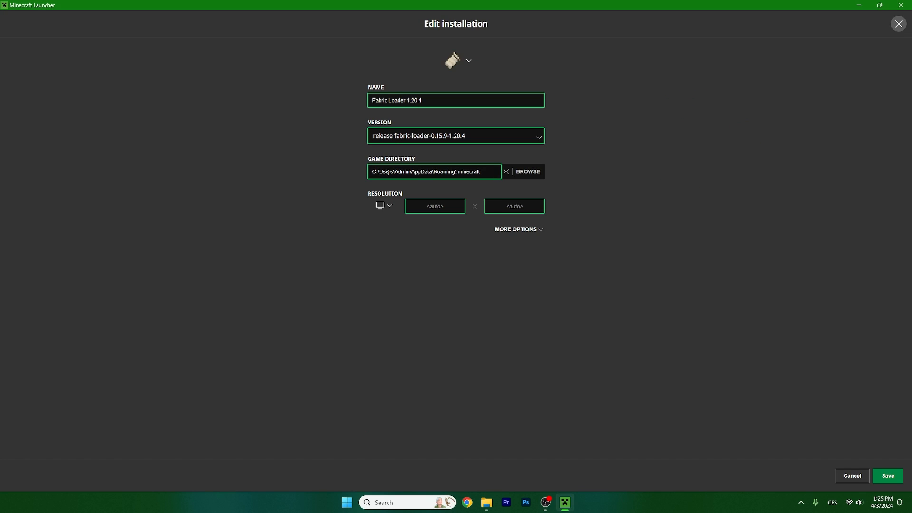
left_click(516, 229)
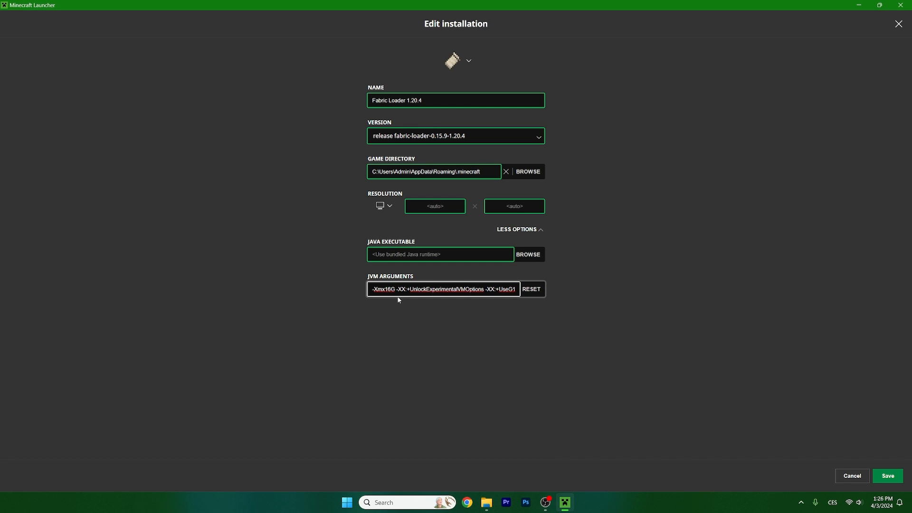
left_click(852, 476)
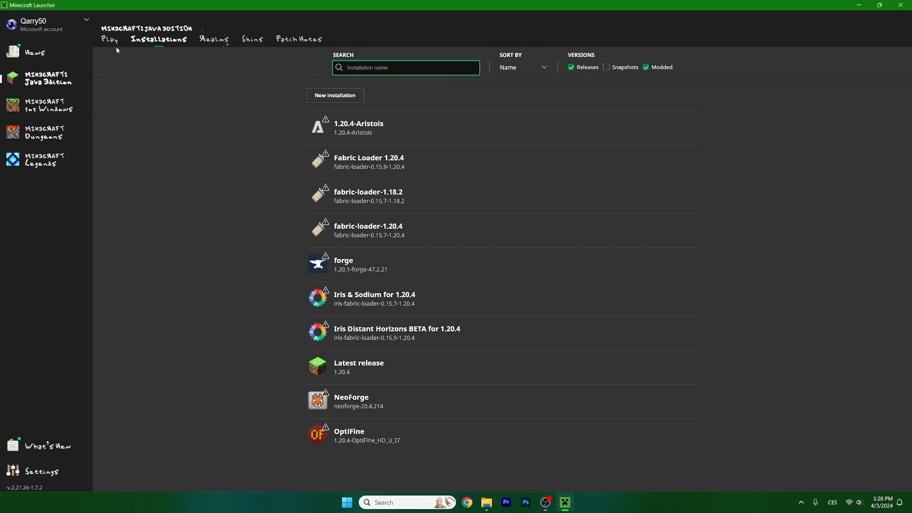
left_click(109, 39)
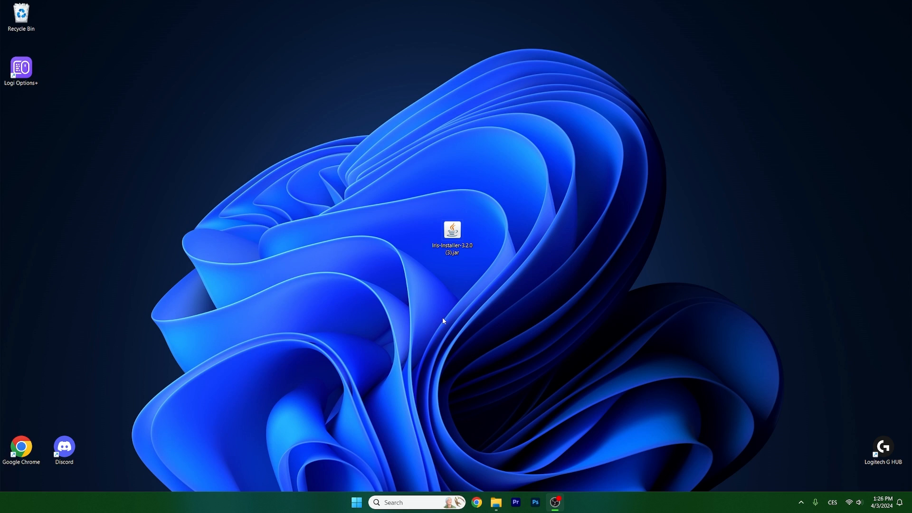
- Enter the most recent New World creative save from Singleplayer and bring up the shader pack selection
double_click(452, 233)
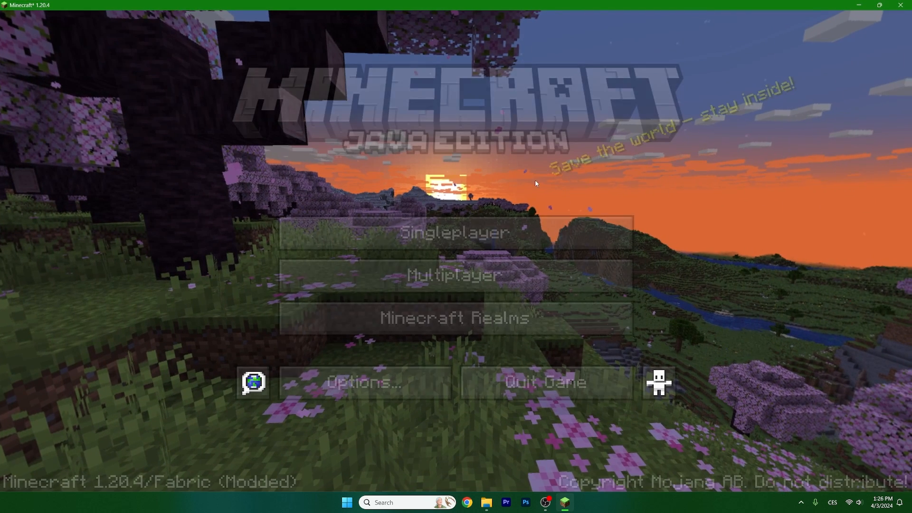
left_click(454, 233)
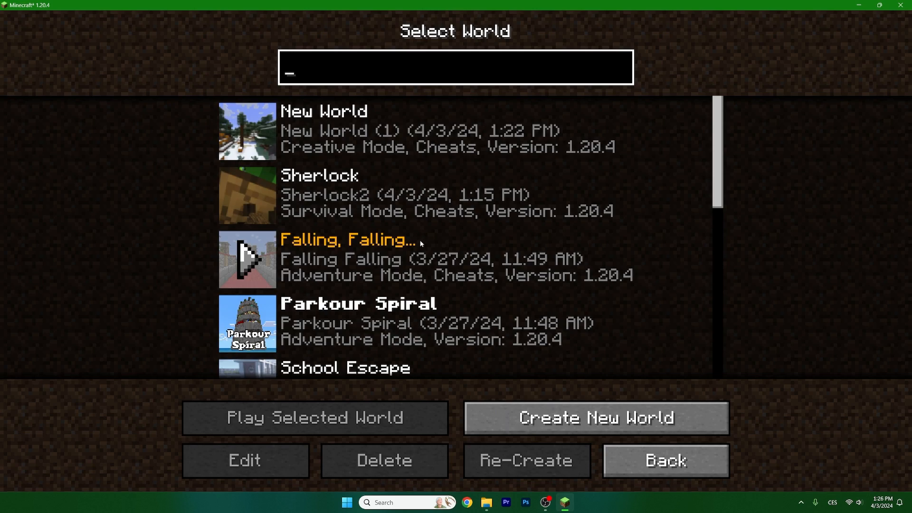
left_click(595, 417)
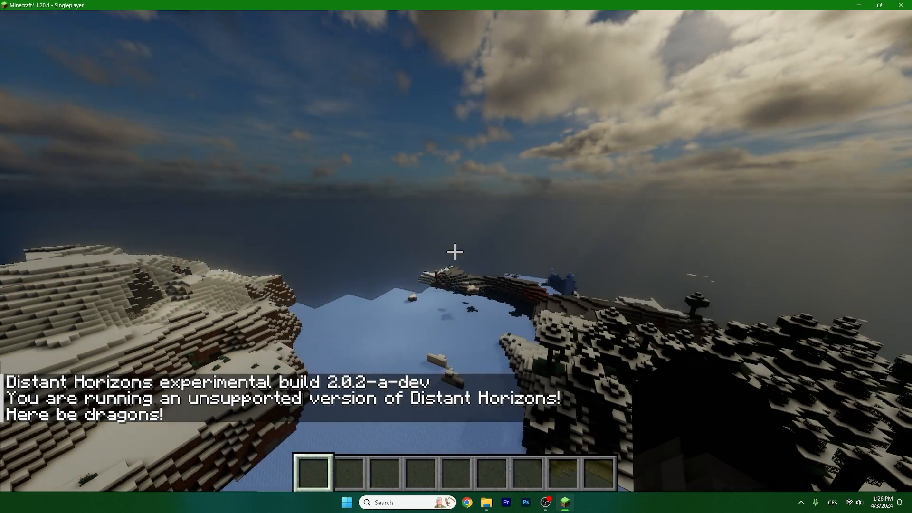
mouse_move(456, 252)
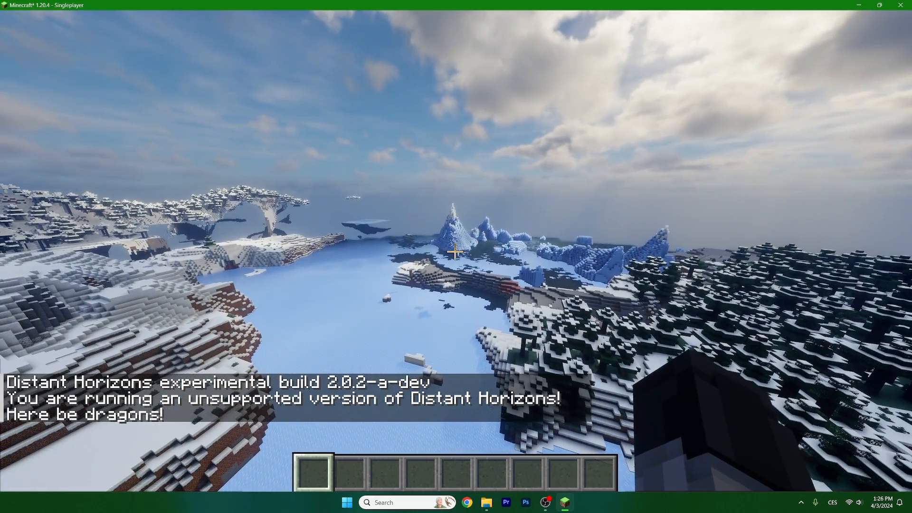
key("Escape")
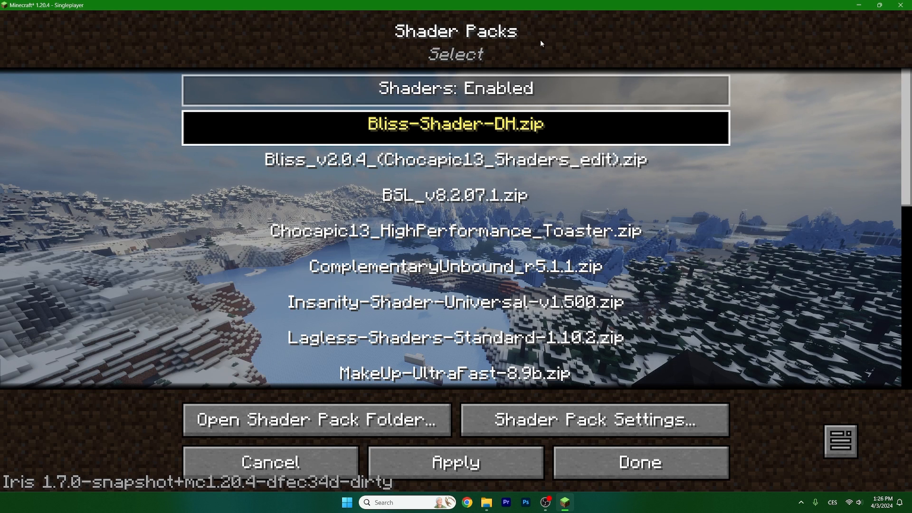
mouse_move(472, 99)
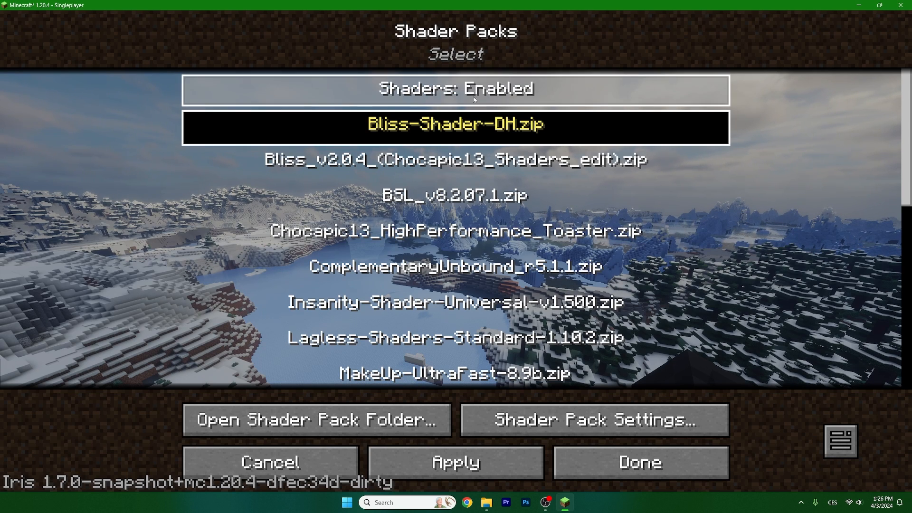
- Confirm Shaders: Enabled with Bliss-Shader-DH.zip, apply it and resume the snowy world
left_click(638, 462)
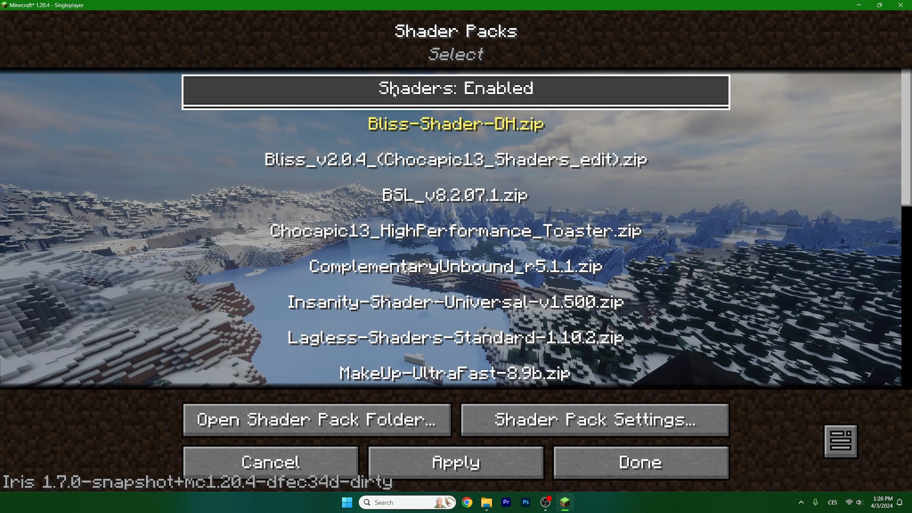
left_click(455, 123)
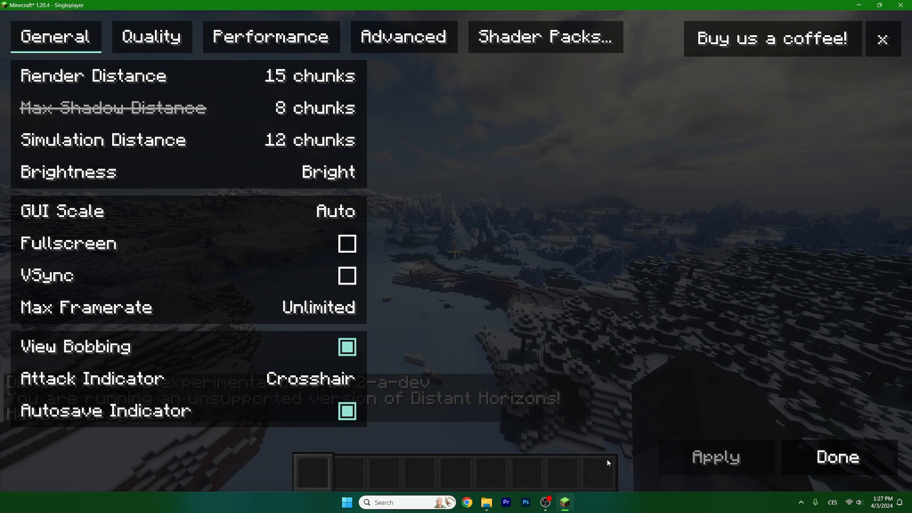
left_click(836, 457)
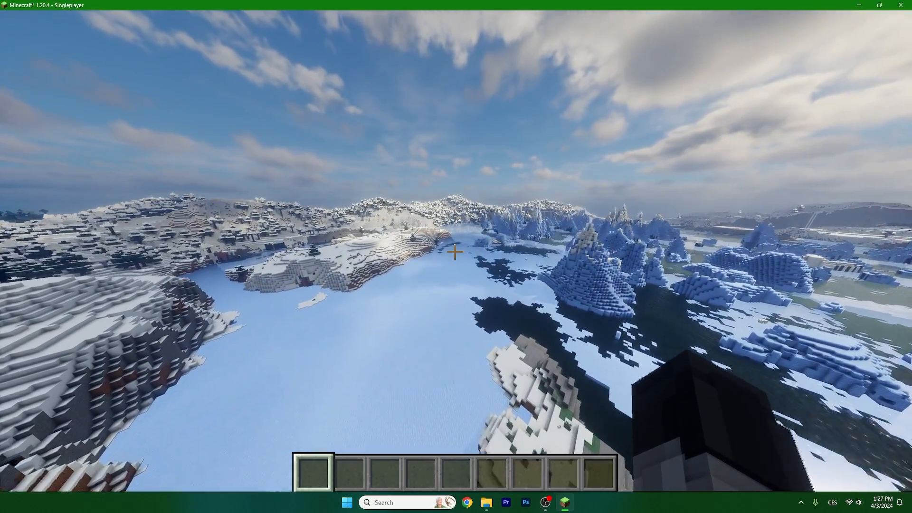
mouse_move(456, 256)
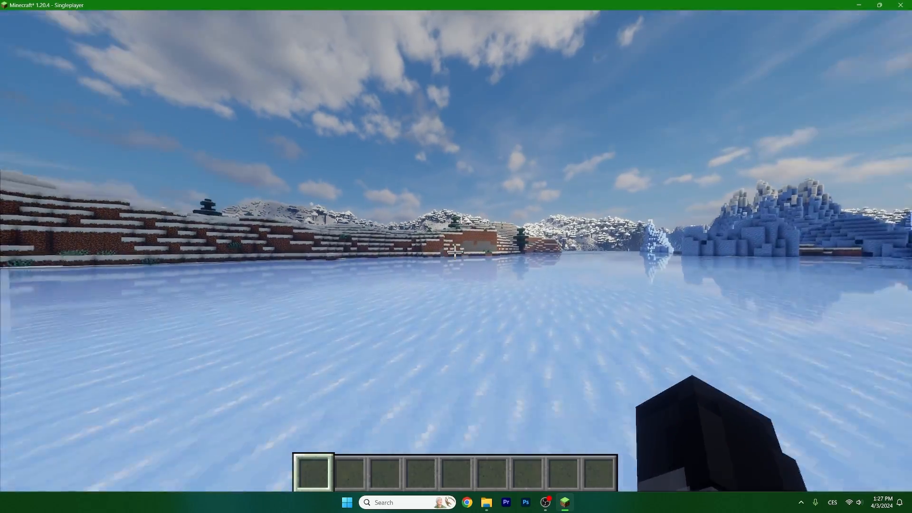
mouse_move(456, 257)
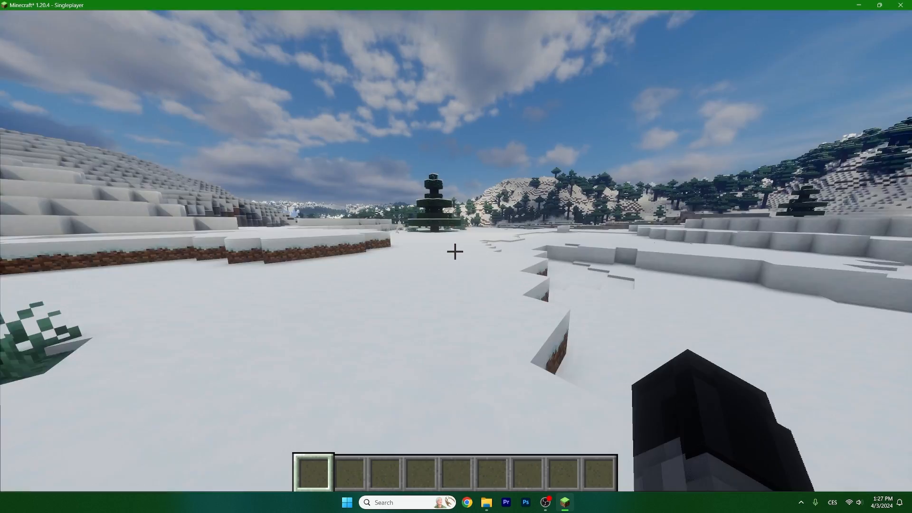
mouse_move(456, 251)
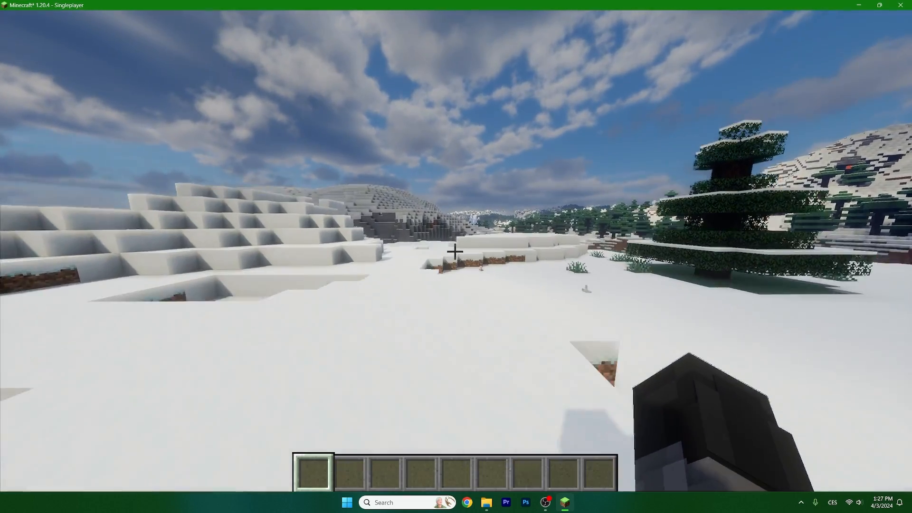
mouse_move(456, 250)
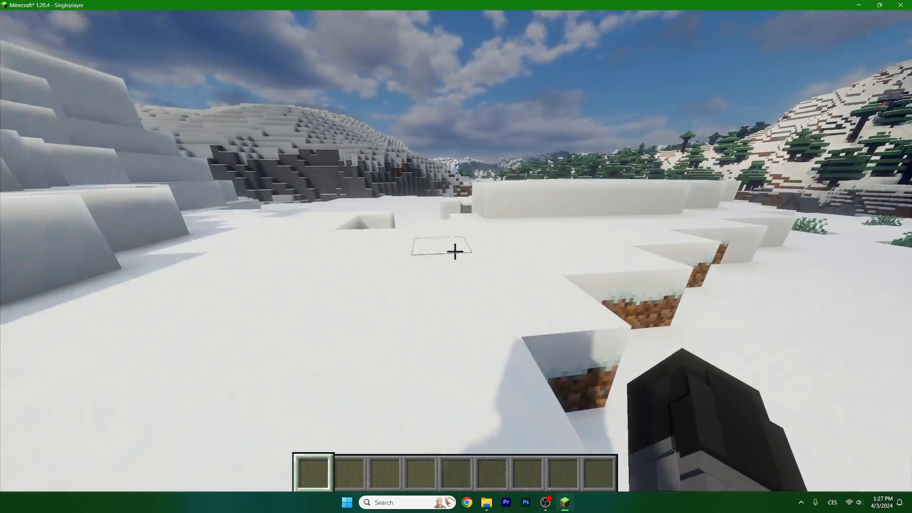
mouse_move(456, 250)
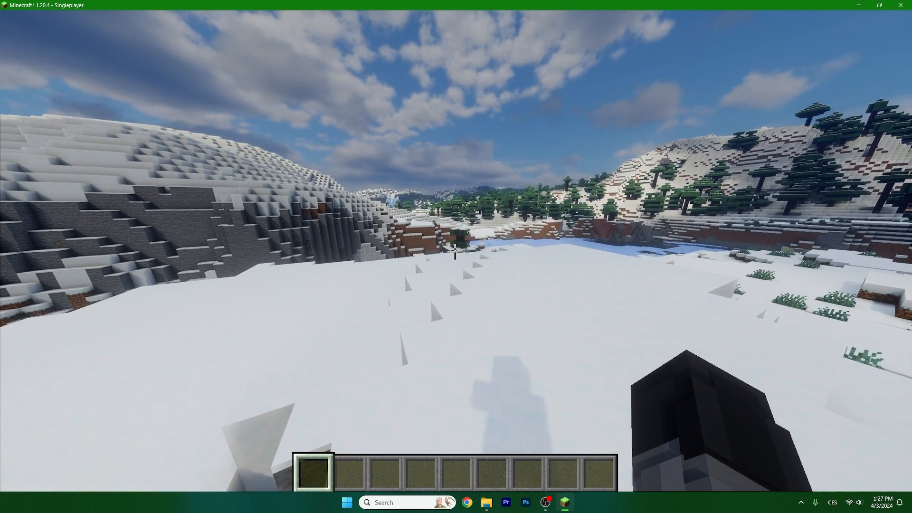